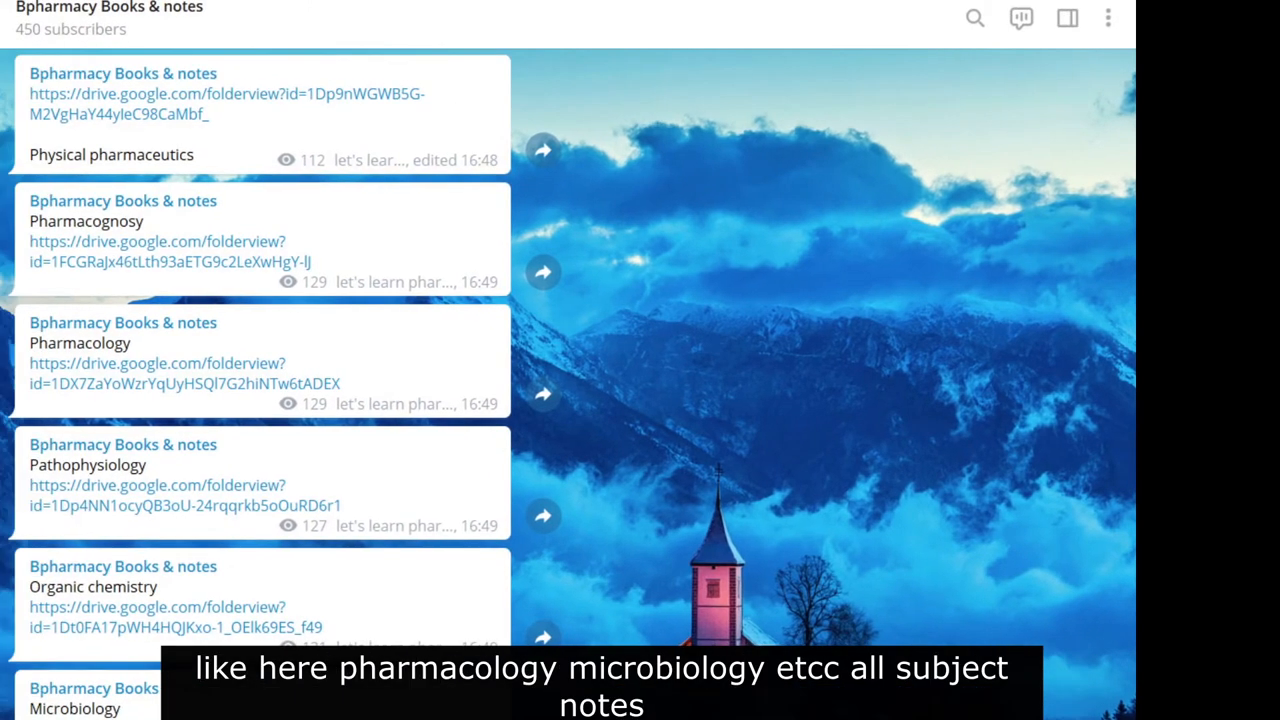
pyautogui.scroll(-3)
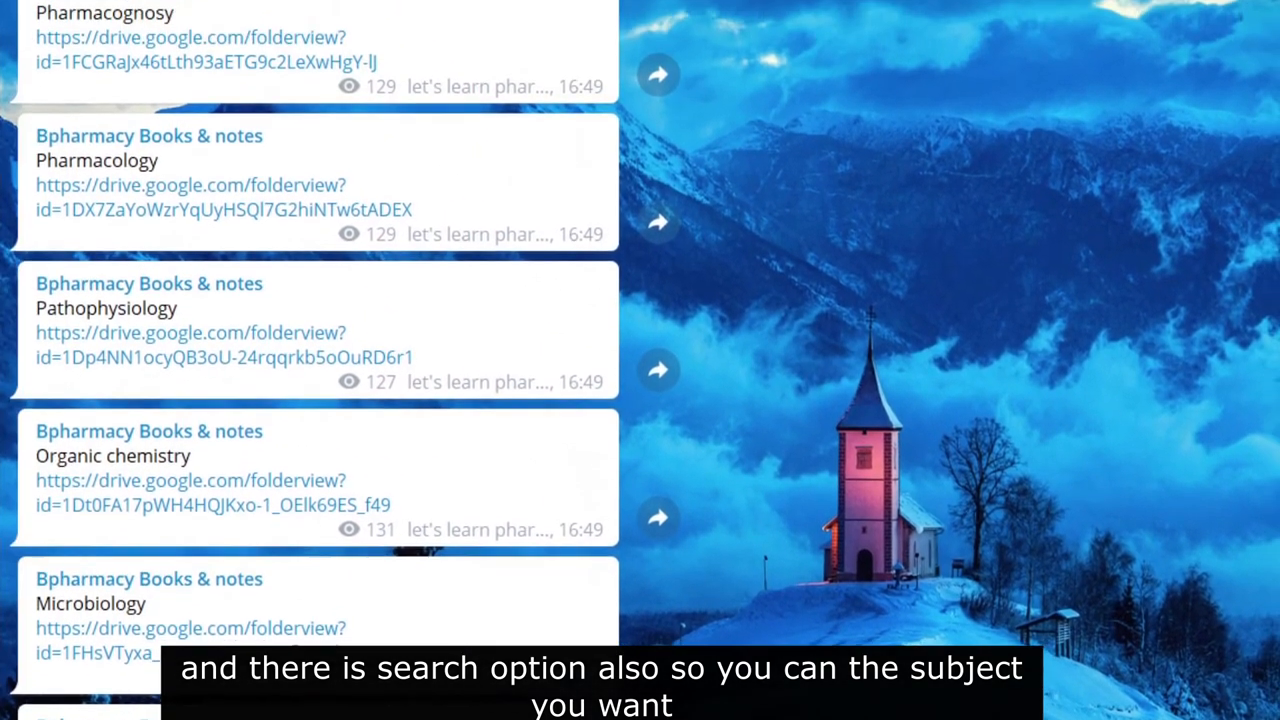
pyautogui.scroll(-3)
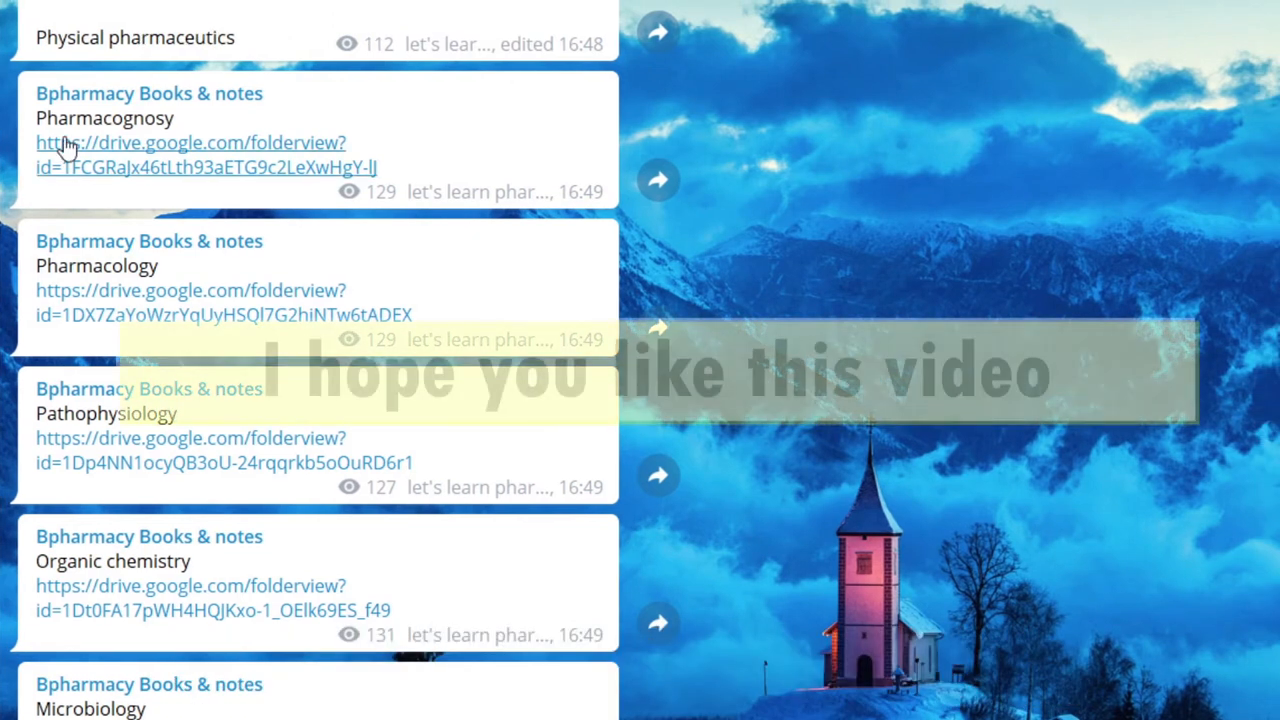
pyautogui.scroll(-3)
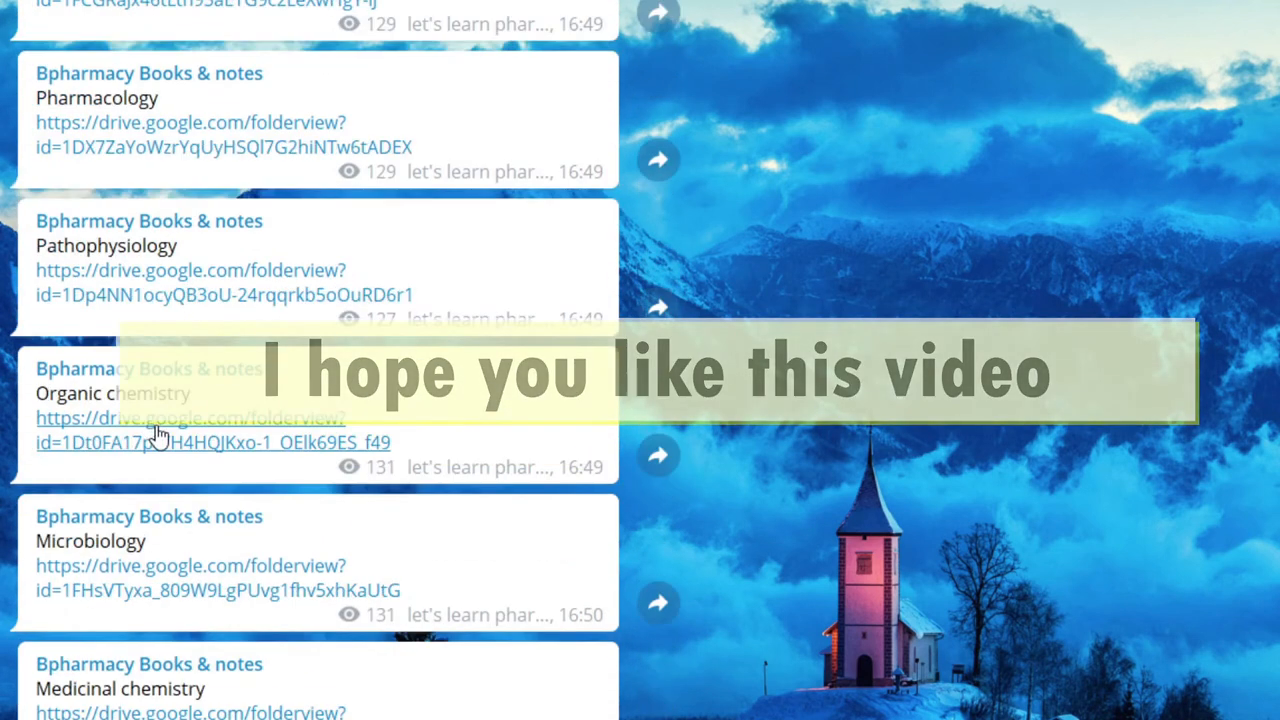
pyautogui.scroll(-3)
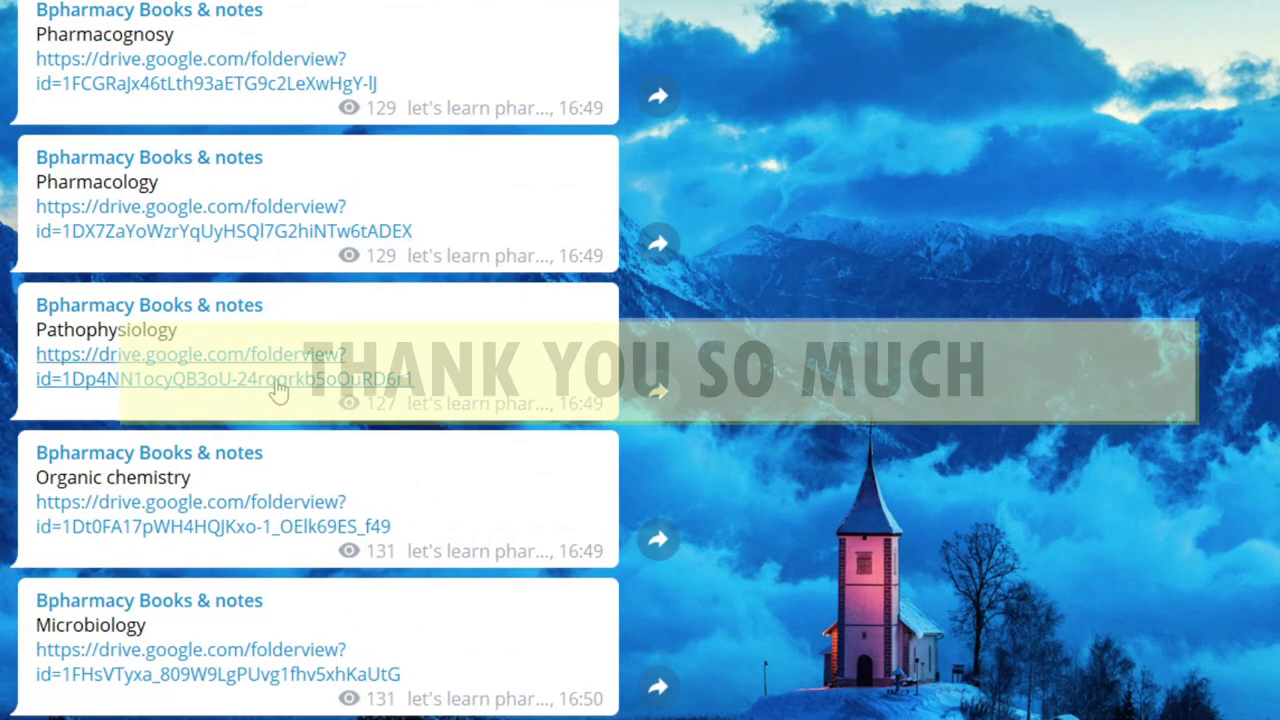
pyautogui.moveTo(370, 480)
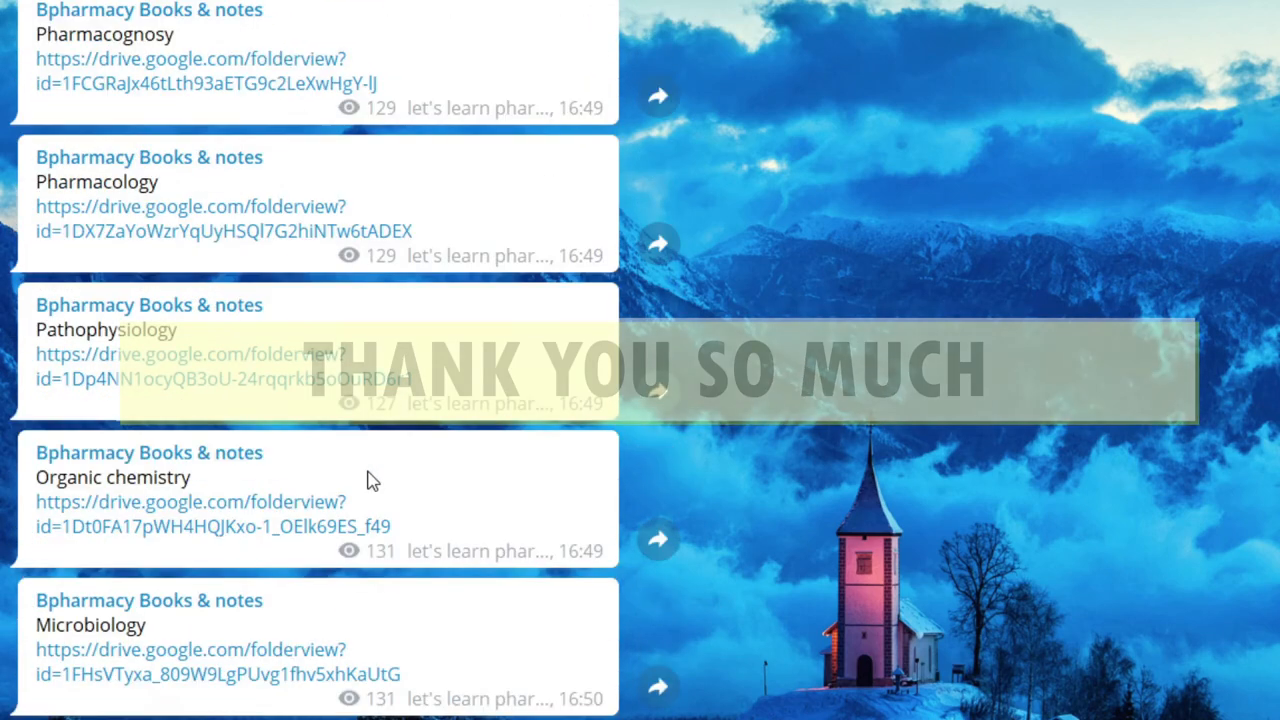